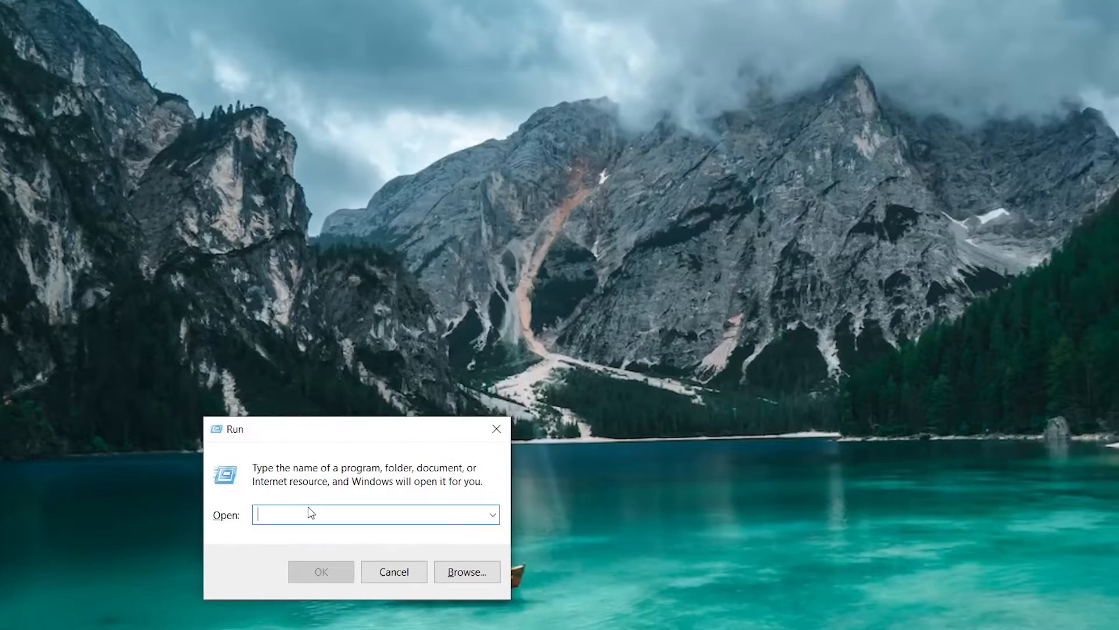
Open the %appdata% Roaming folder from the Run box
text(%appdata%)
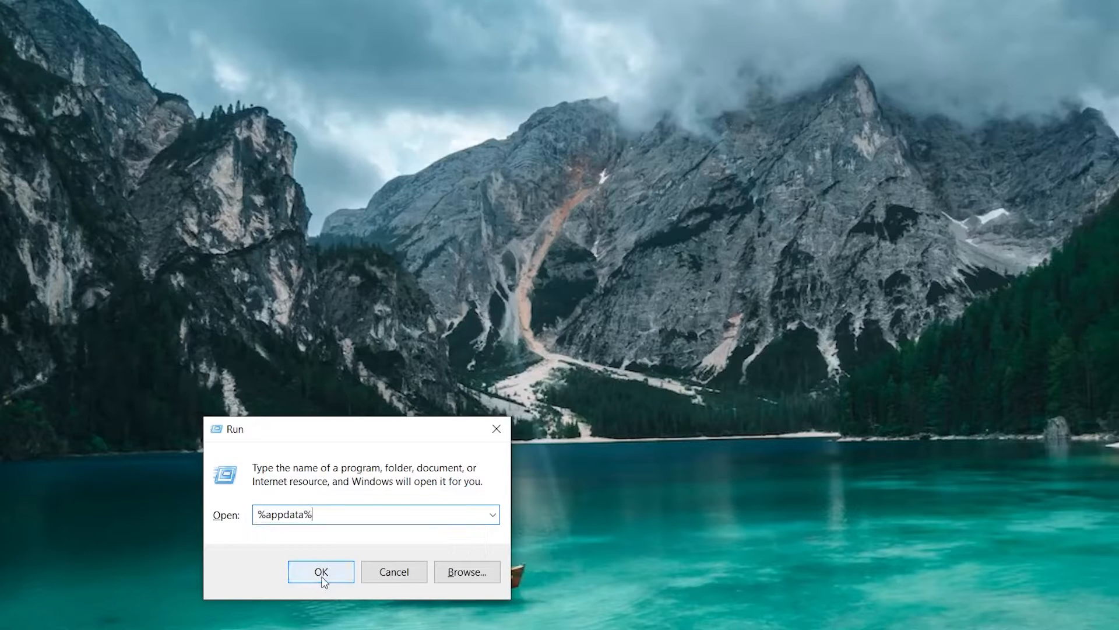
click(320, 571)
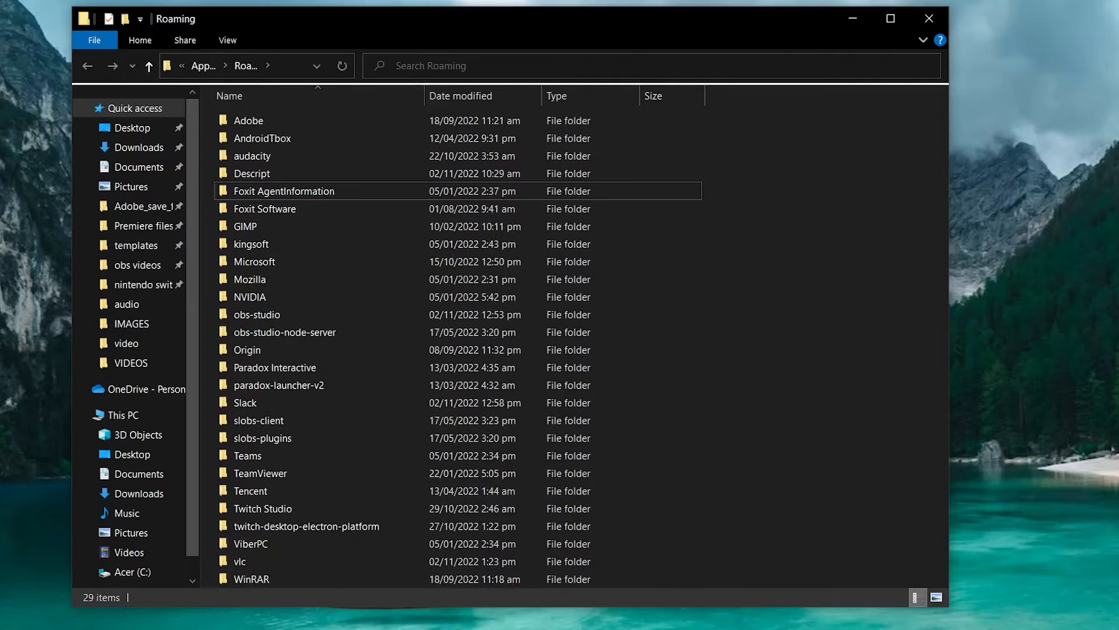
click(67, 618)
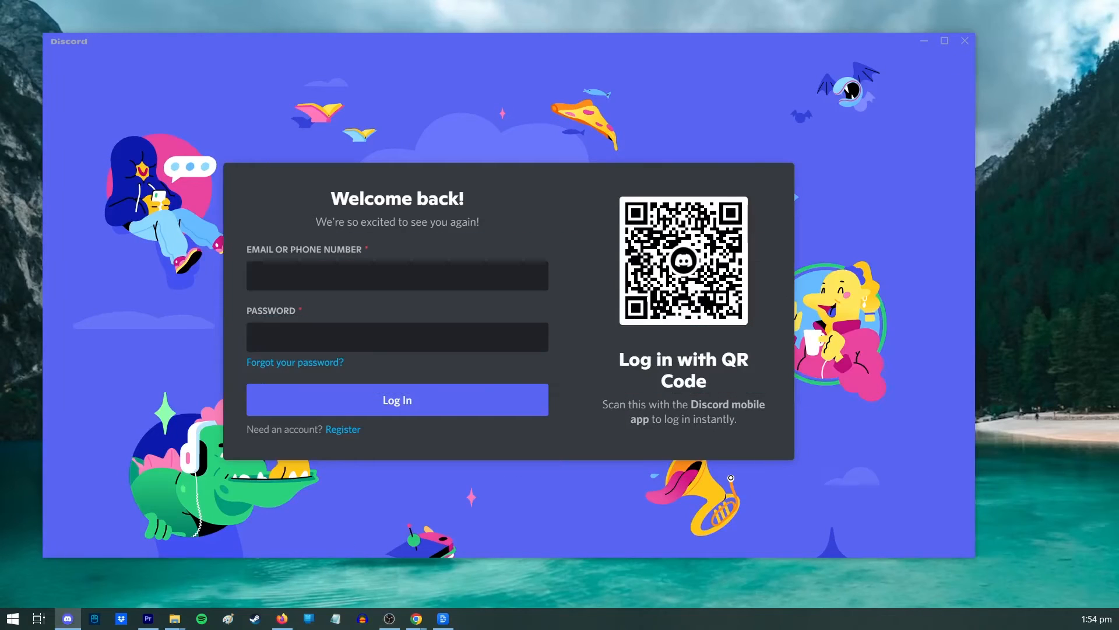
Close the Discord welcome-back login window
click(397, 275)
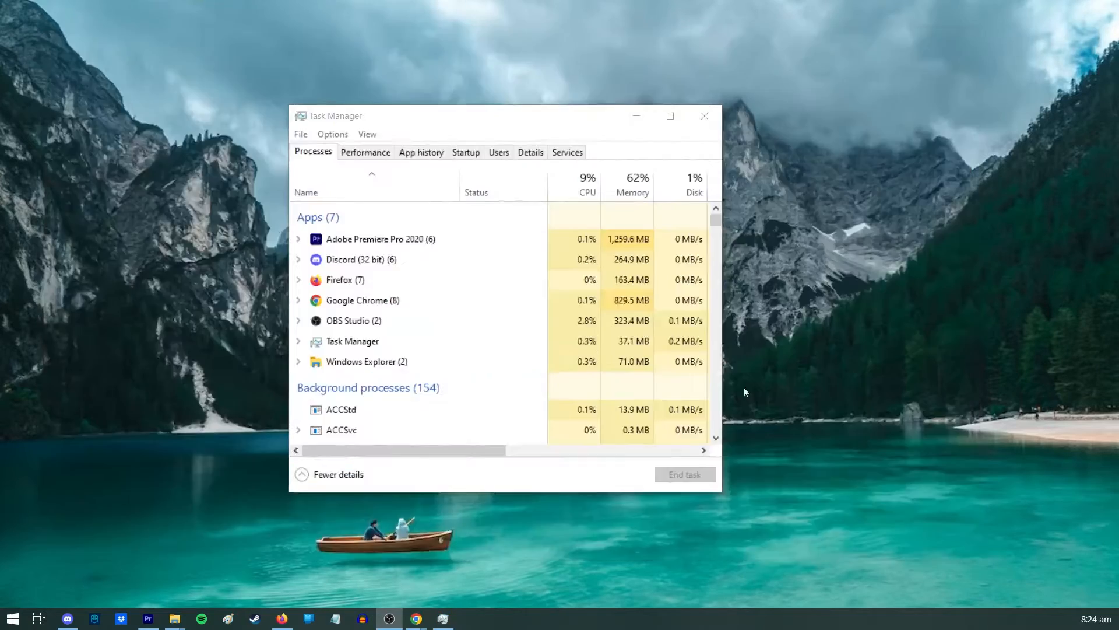
End the running Discord process and open %localappdata% from the Run box
click(361, 258)
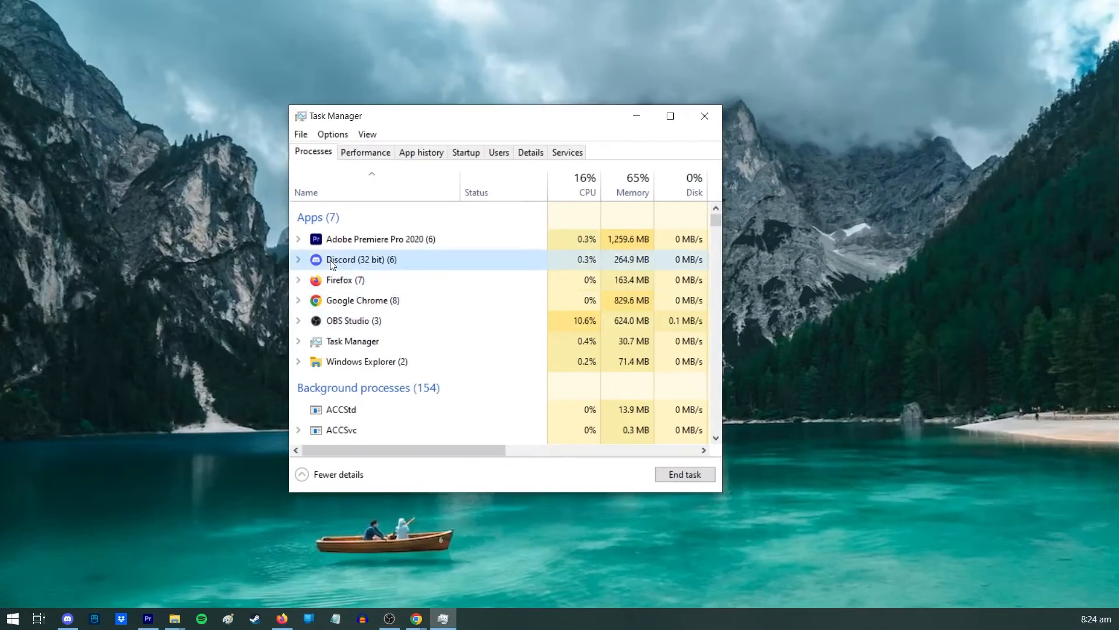
key(Win+r)
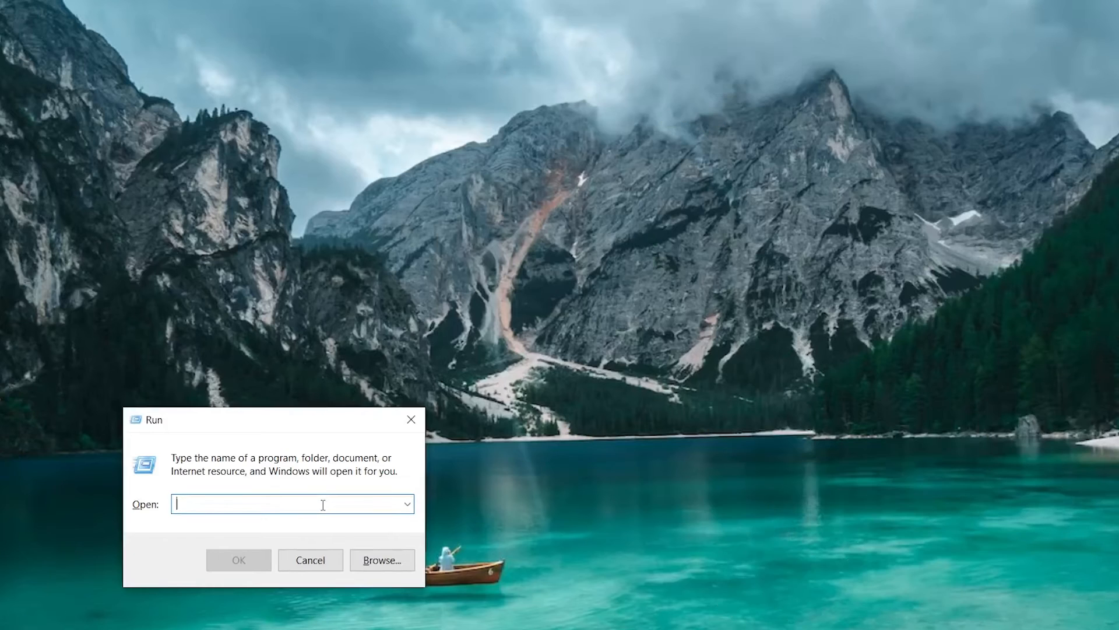
text(%localapp)
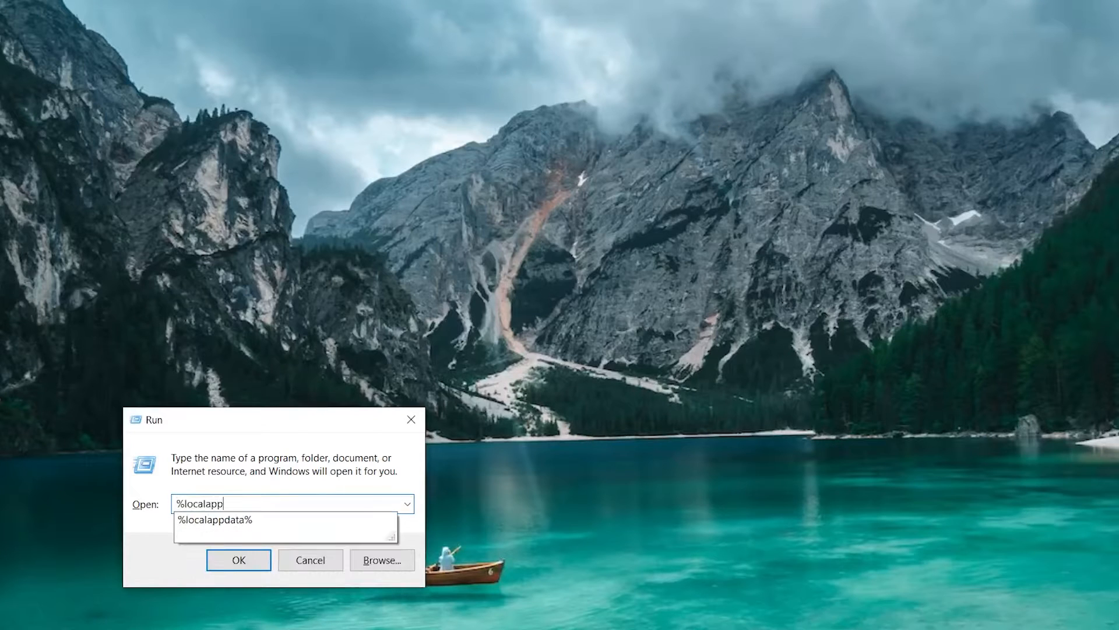
text(data)
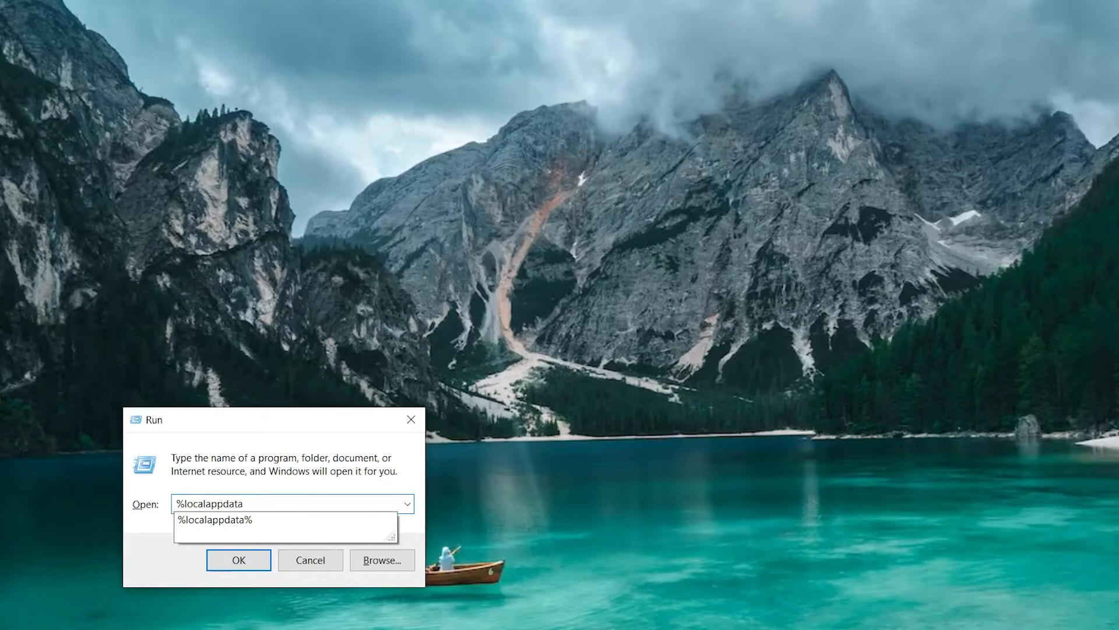
click(239, 560)
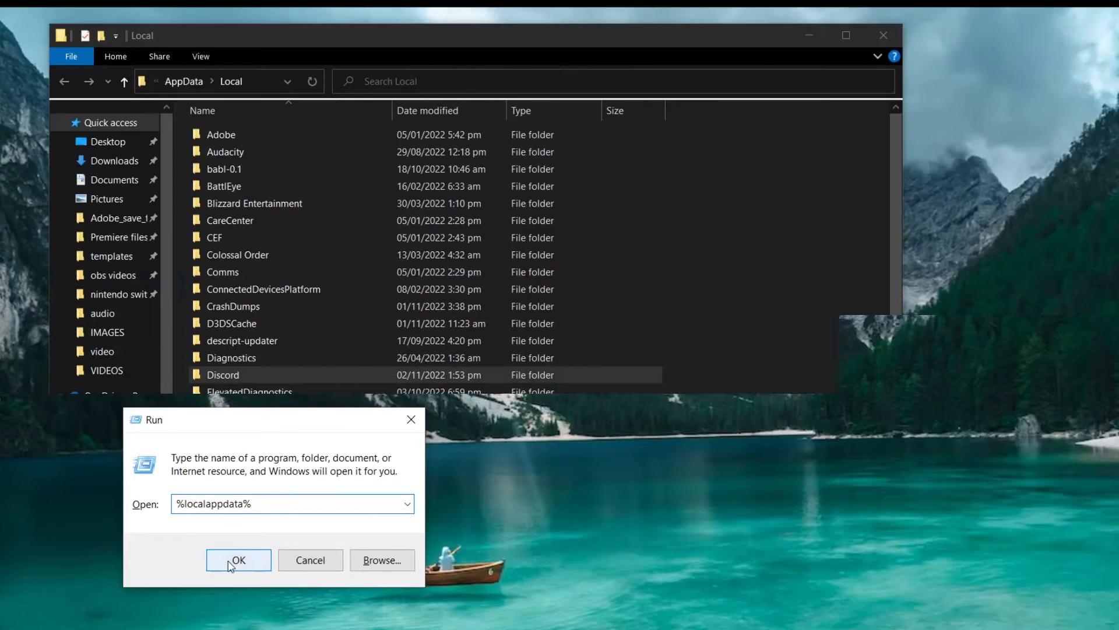
Delete the Discord folder from Local AppData and close the folder window
click(238, 560)
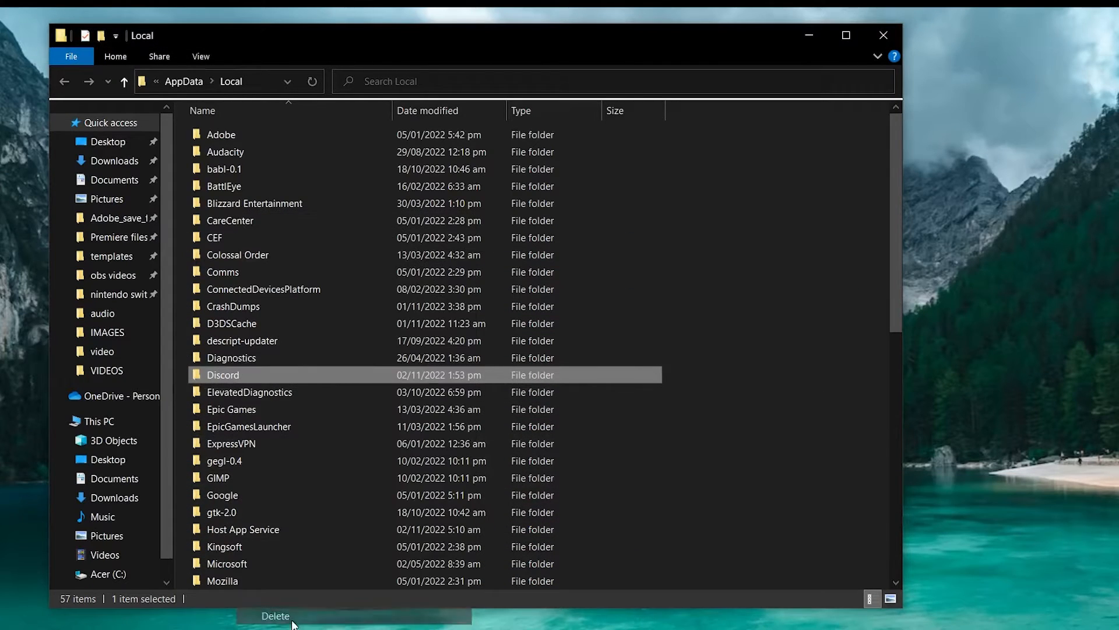
click(276, 615)
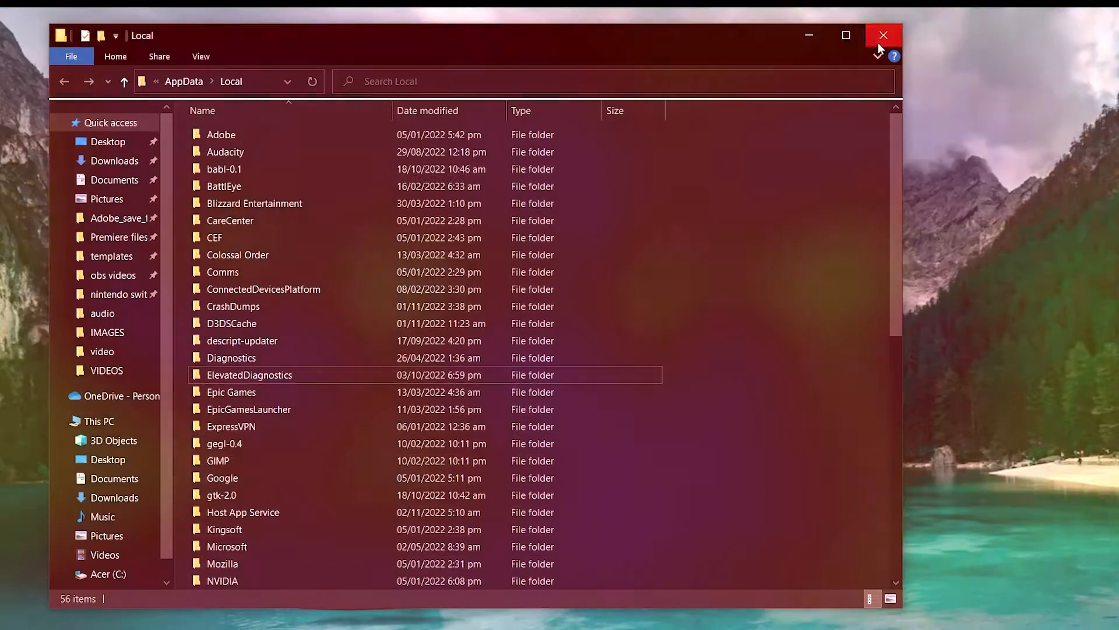
click(884, 35)
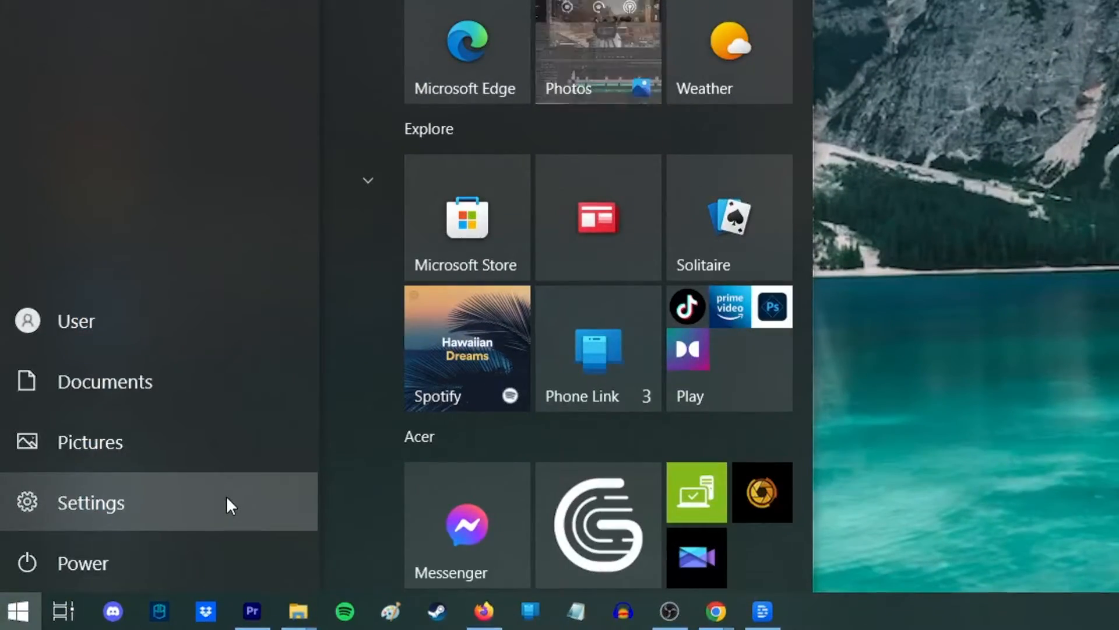
Go to Update & Security in Windows Settings from the Start menu
click(90, 502)
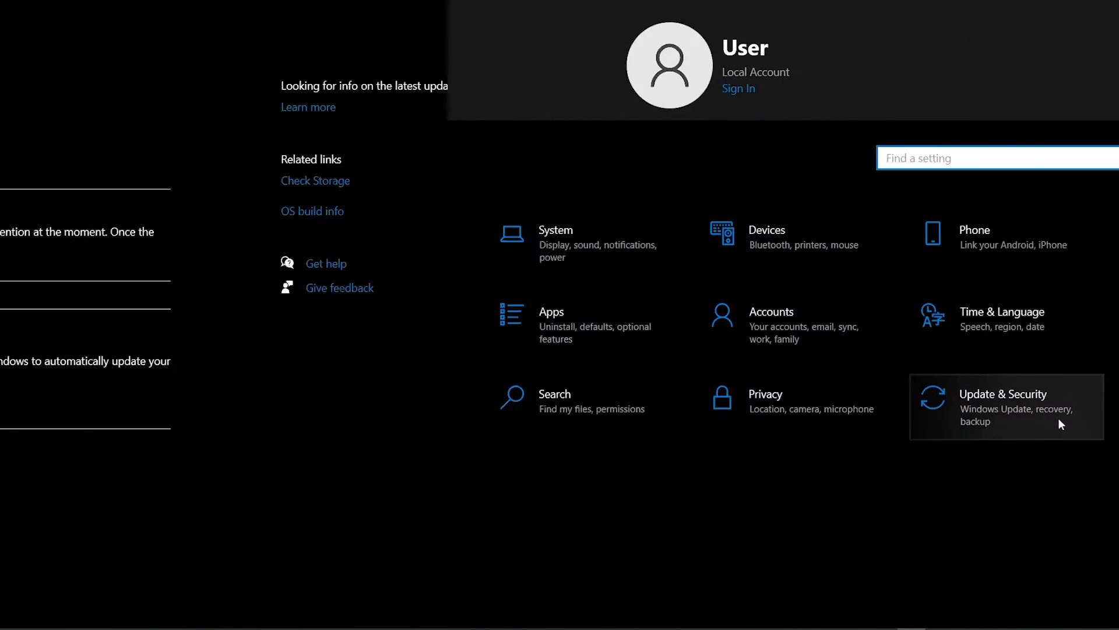
click(1004, 407)
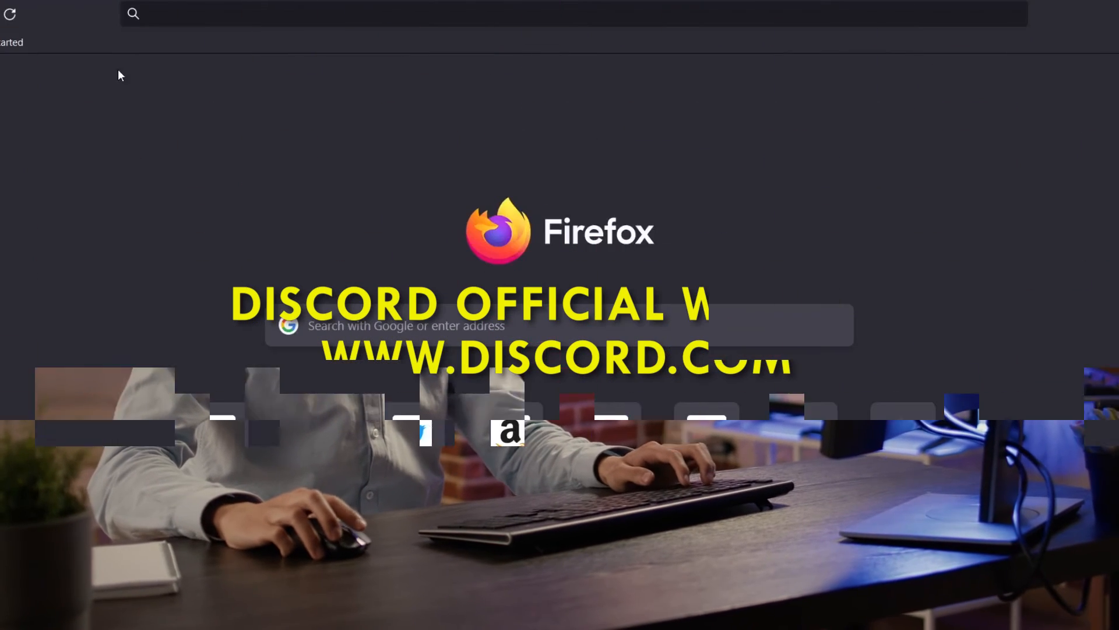
Go to discord.com in Firefox, log in, and reach the Friends page
text(discord.)
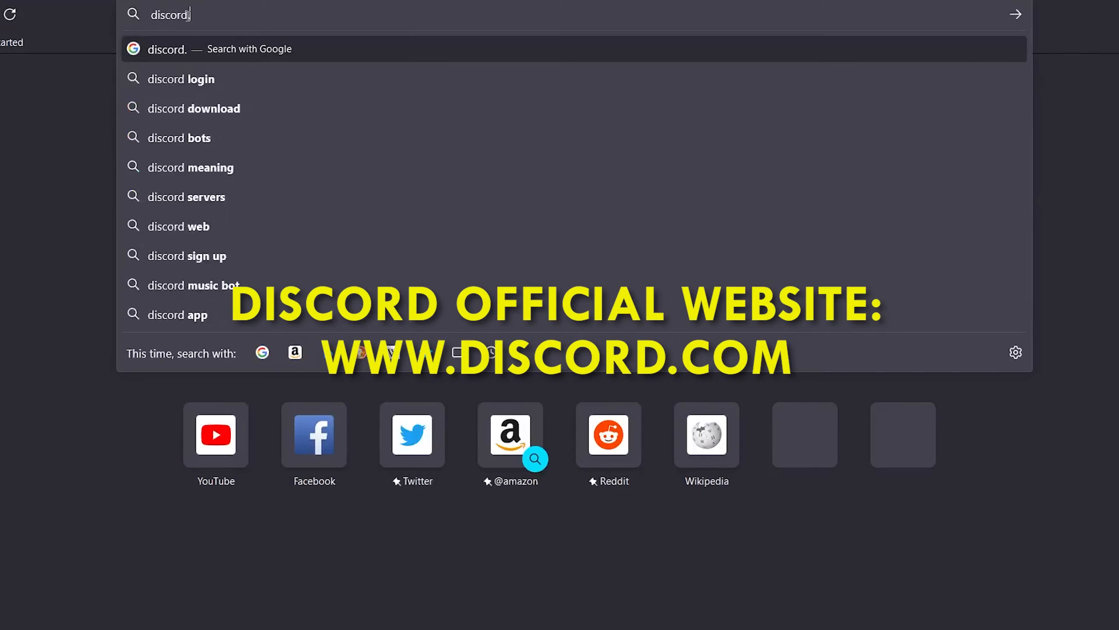
key(Return)
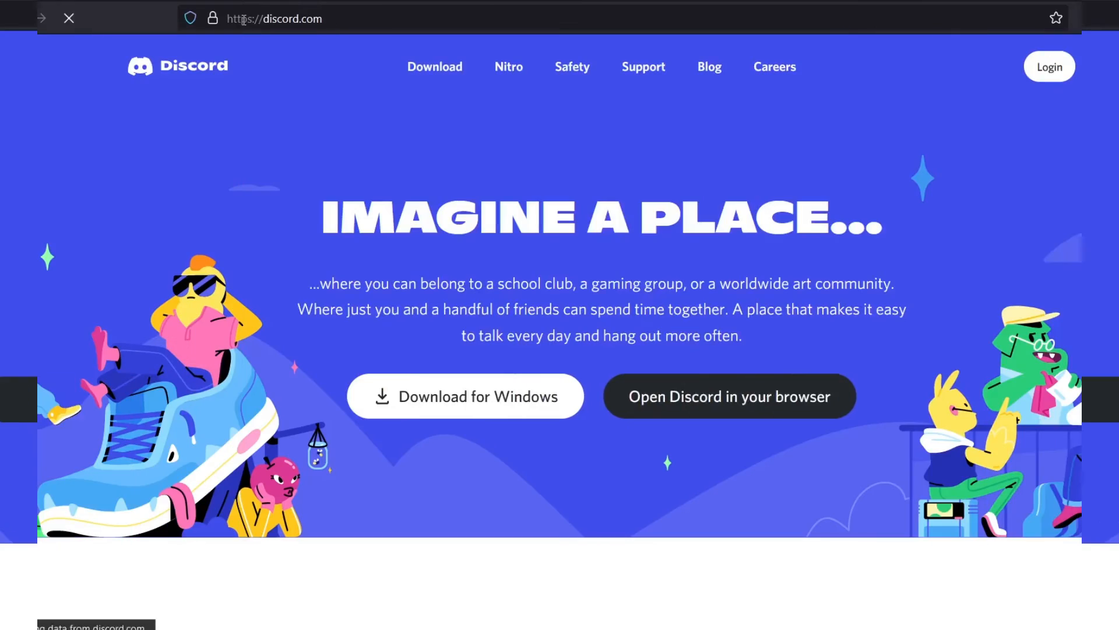
click(1049, 66)
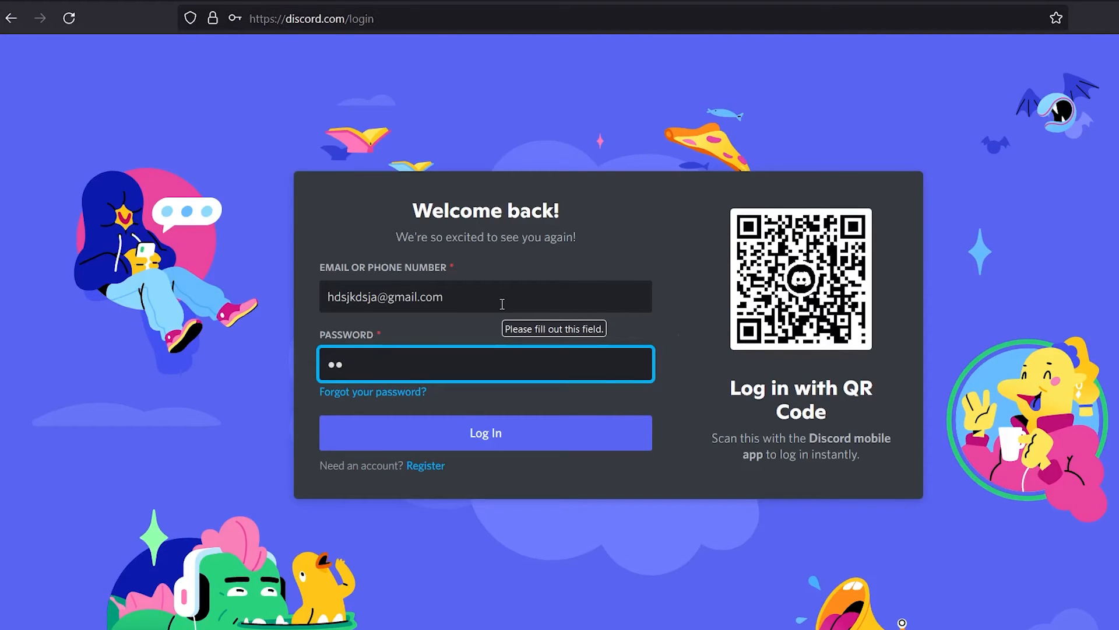
click(484, 431)
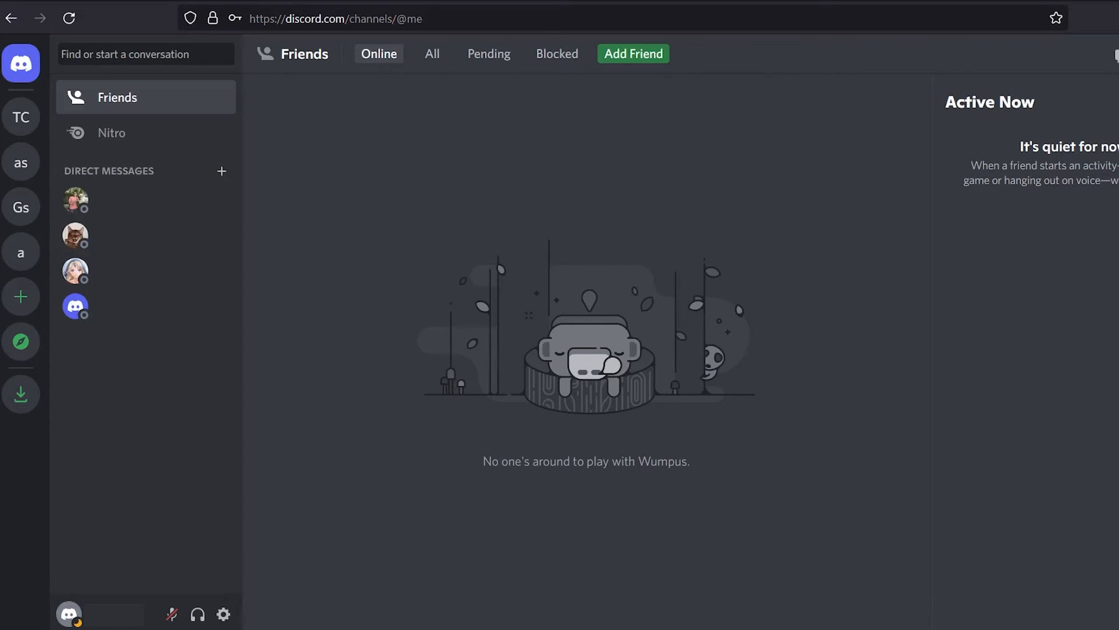
click(21, 341)
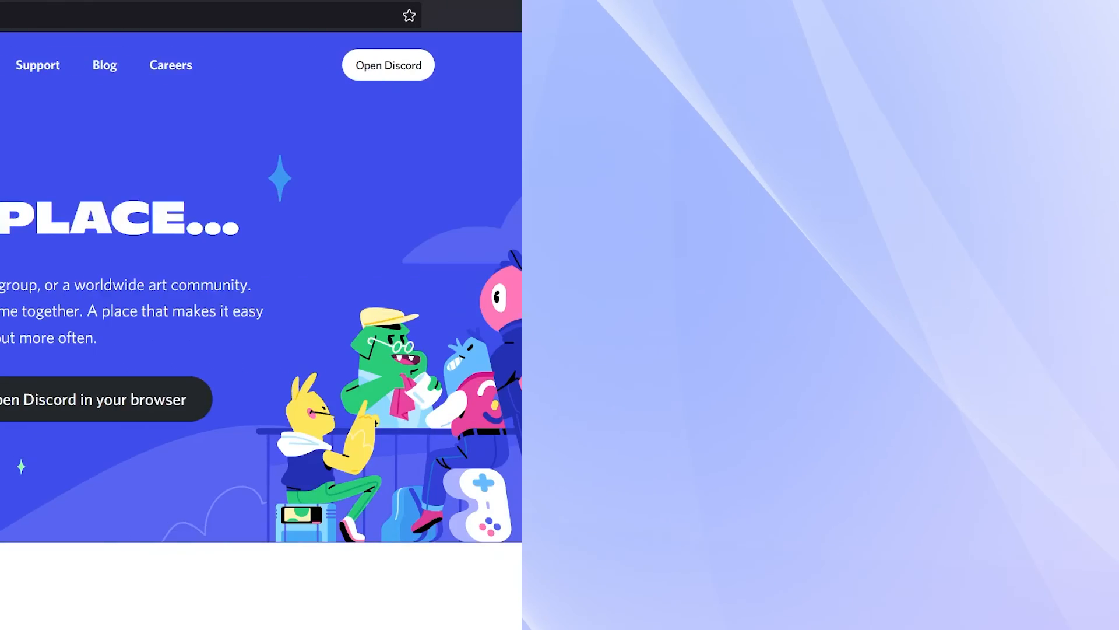
Start downloading DiscordSetup.exe via Download for Windows on discord.com
click(412, 398)
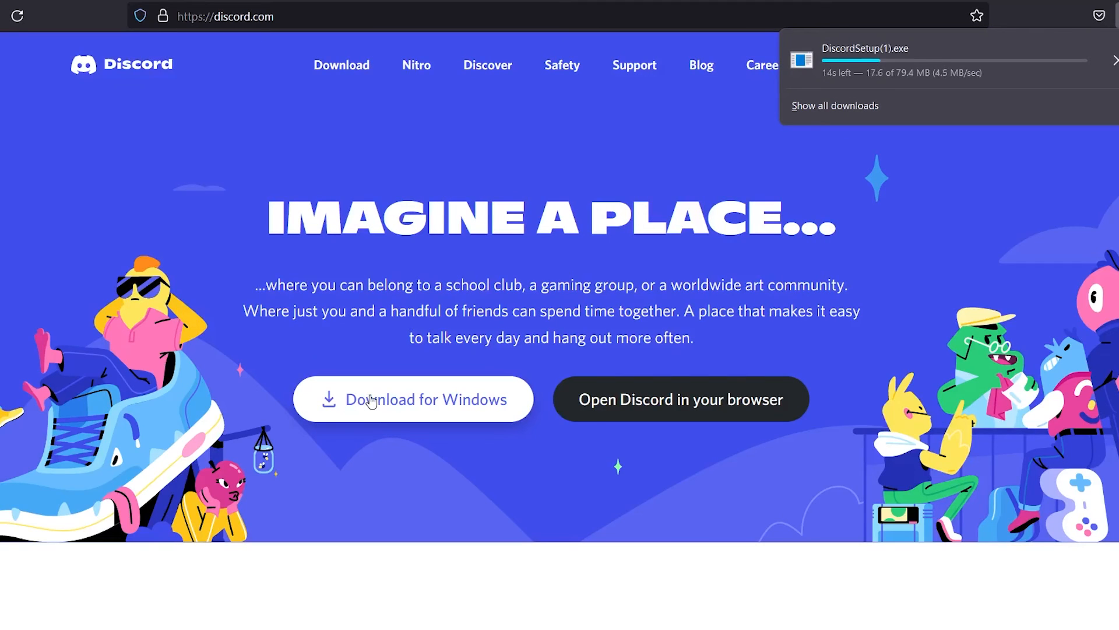